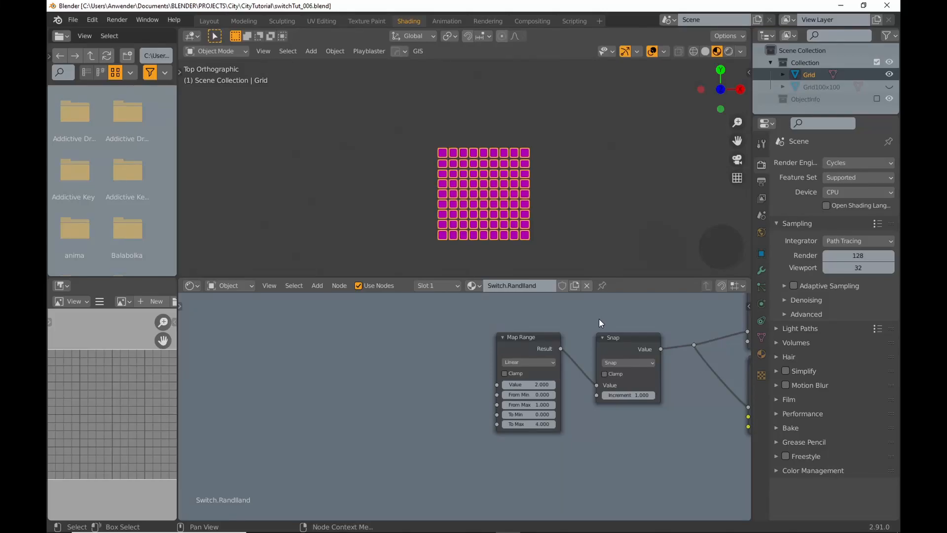
# Add an Object Info node and a Geometry node left of the Map Range node.
pyautogui.click(317, 286)
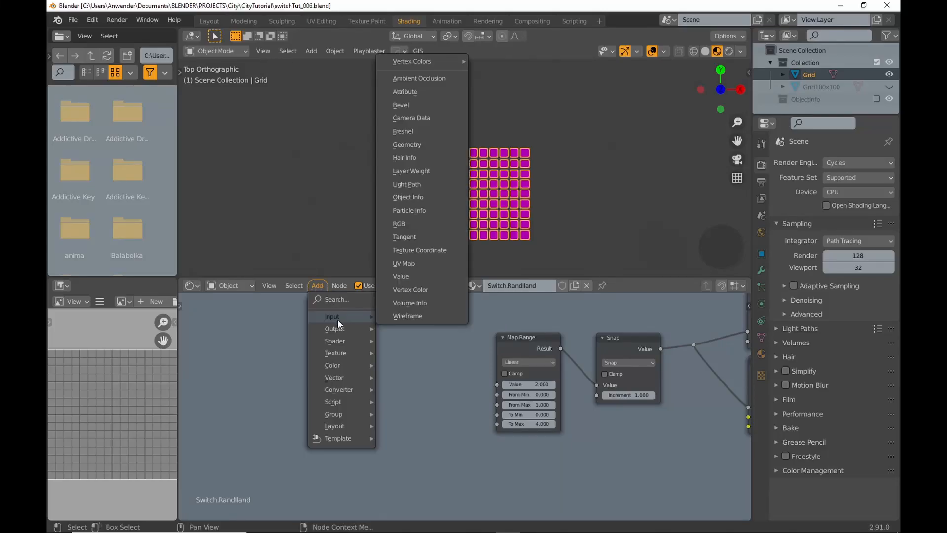
pyautogui.moveTo(408, 197)
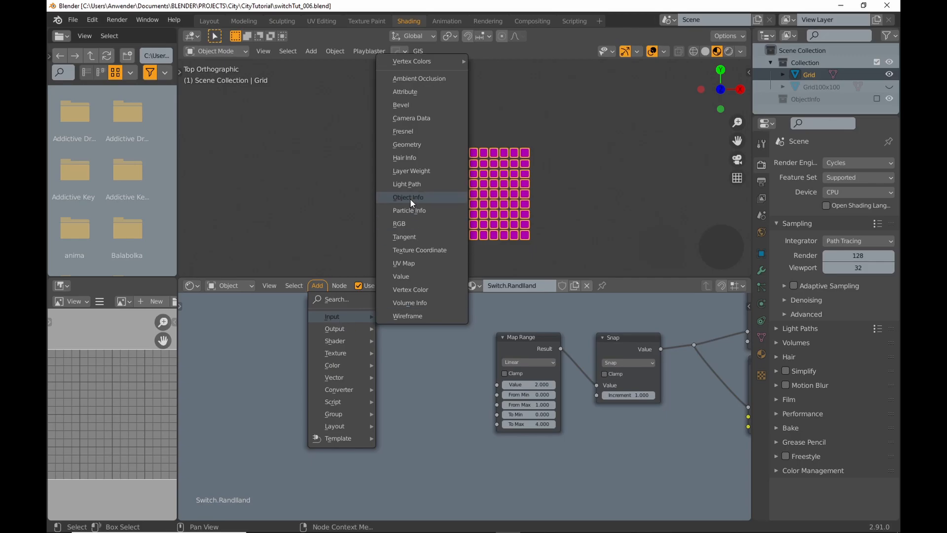
pyautogui.click(408, 197)
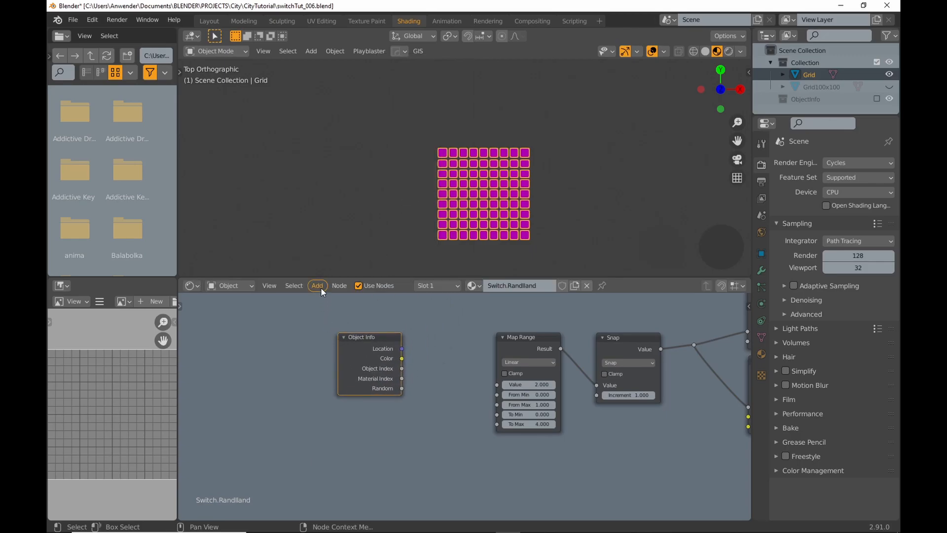
pyautogui.click(317, 285)
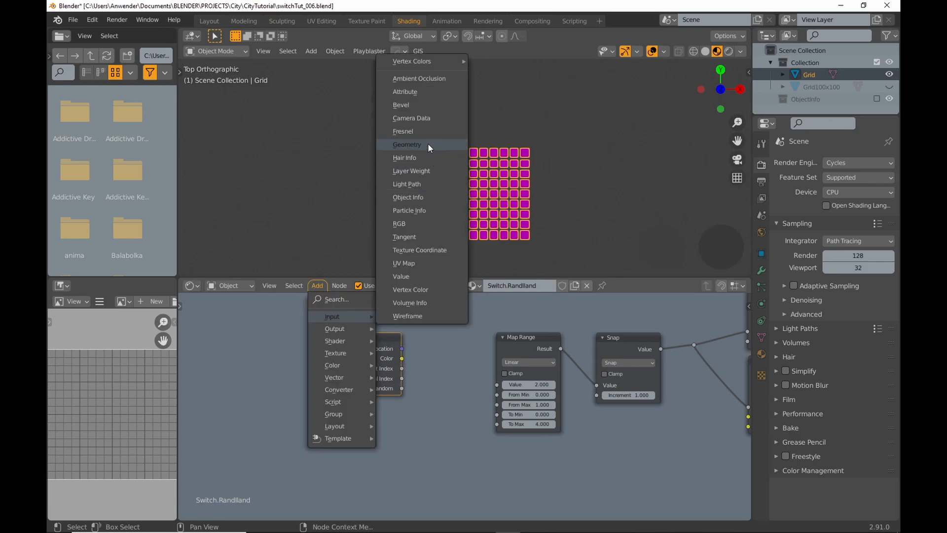
pyautogui.click(407, 144)
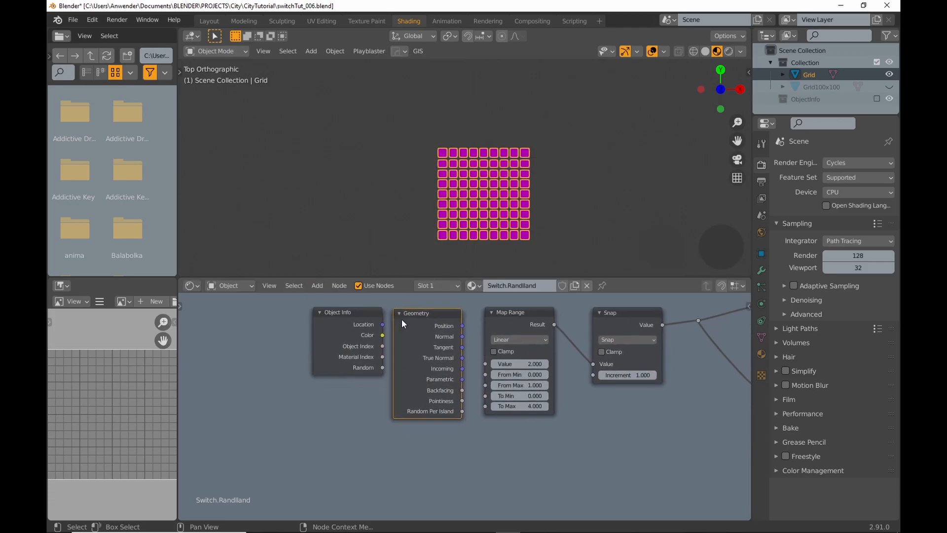
pyautogui.moveTo(458, 418)
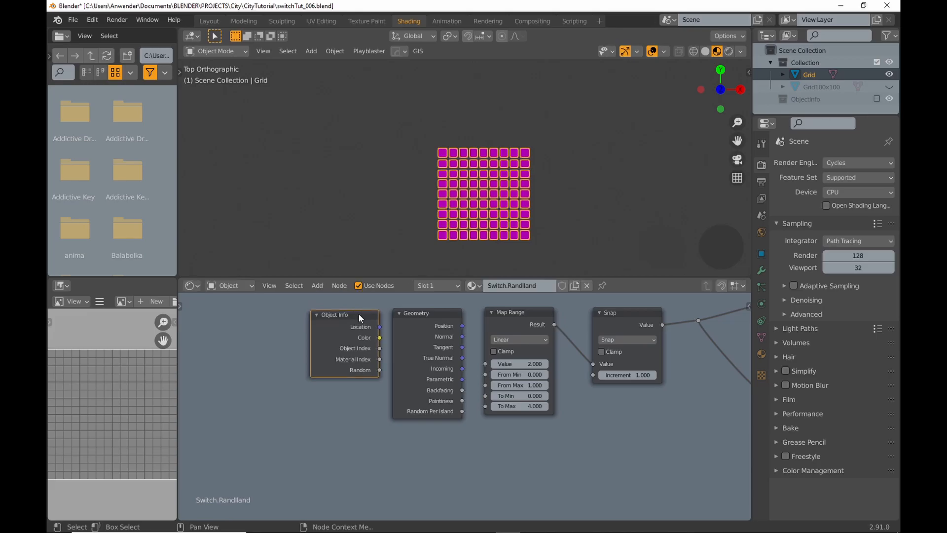
pyautogui.moveTo(651, 311)
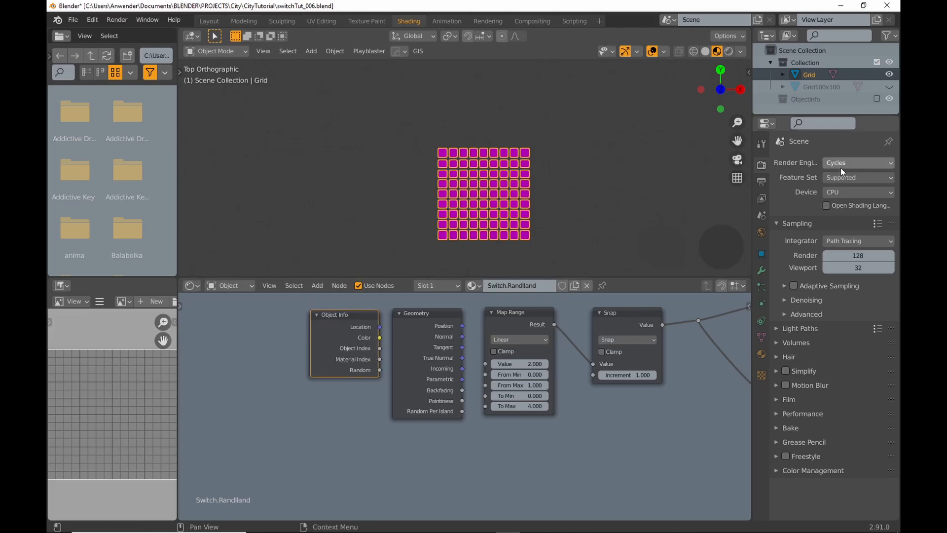
# Switch to Eevee and wire Geometry's Random Per Island into the Map Range Value input.
pyautogui.click(856, 162)
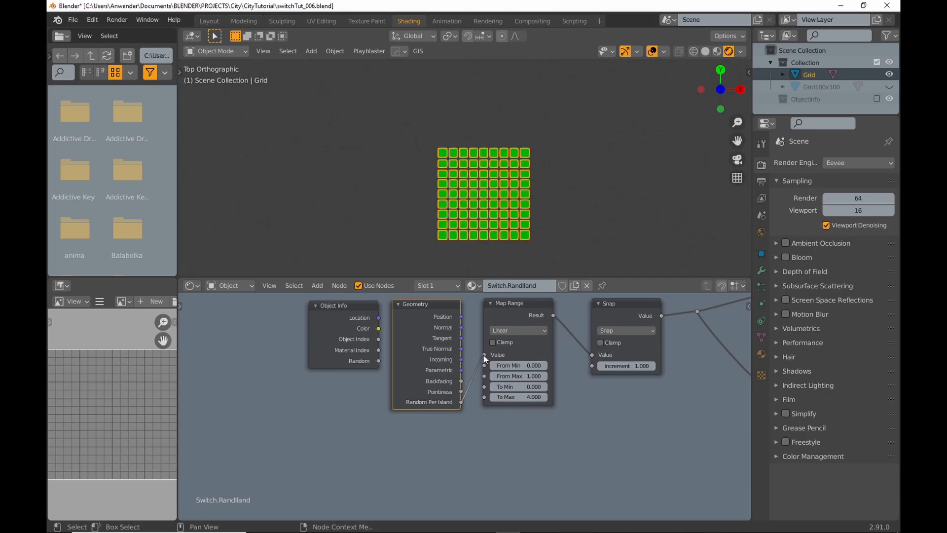
pyautogui.click(518, 397)
pyautogui.write('2.600')
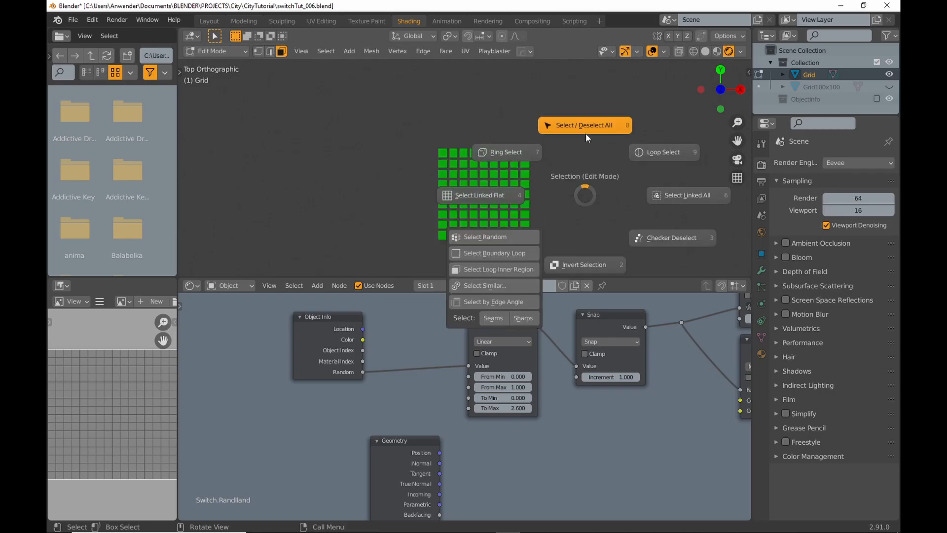
pyautogui.click(583, 126)
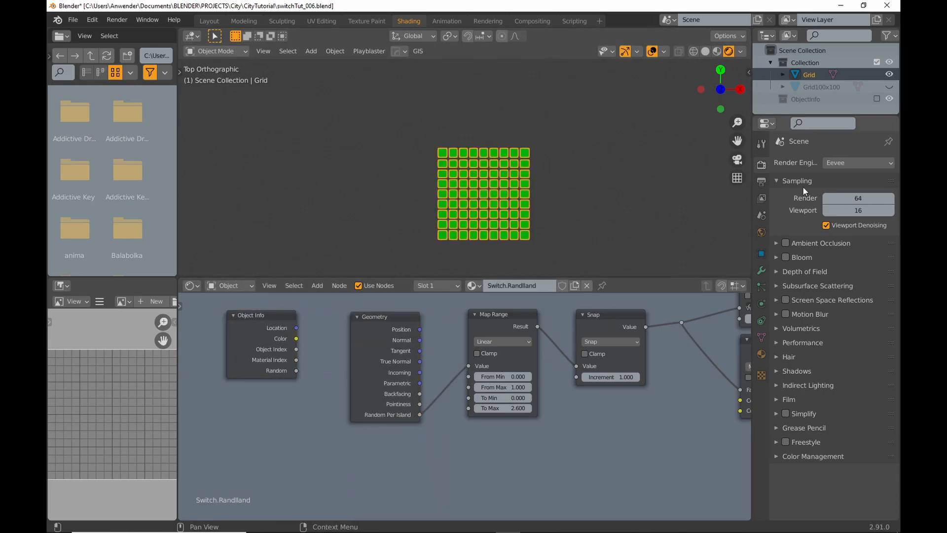
# Return to Cycles and delete every node except Material Output and Viewer.
pyautogui.click(858, 162)
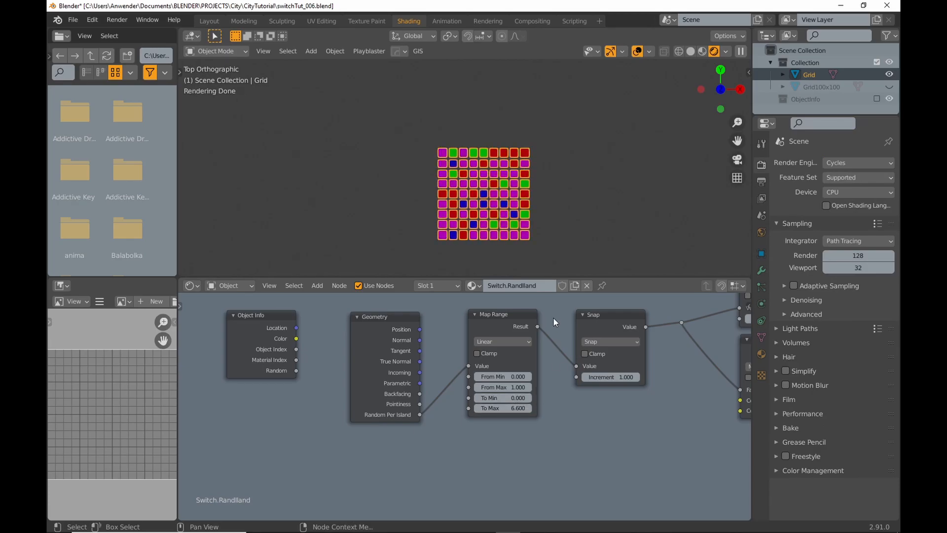
pyautogui.scroll(-3)
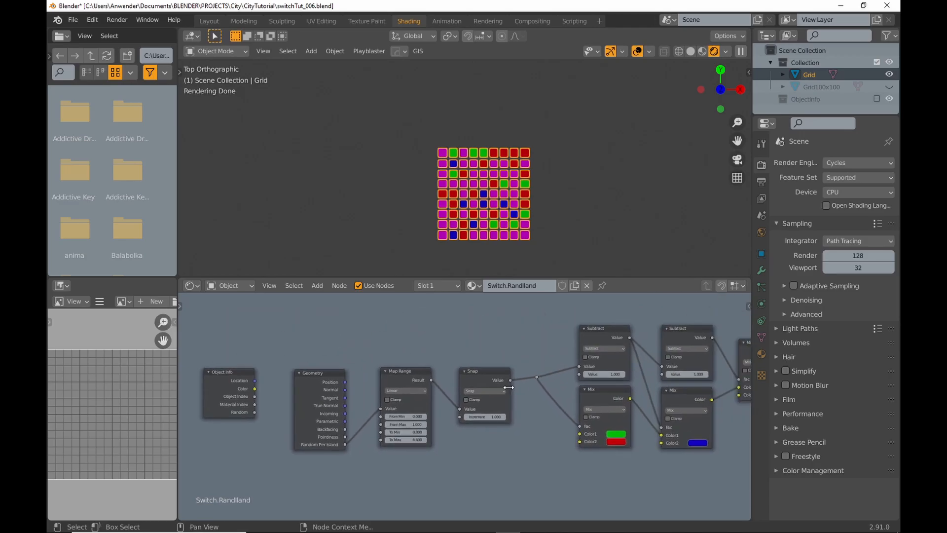
pyautogui.scroll(-3)
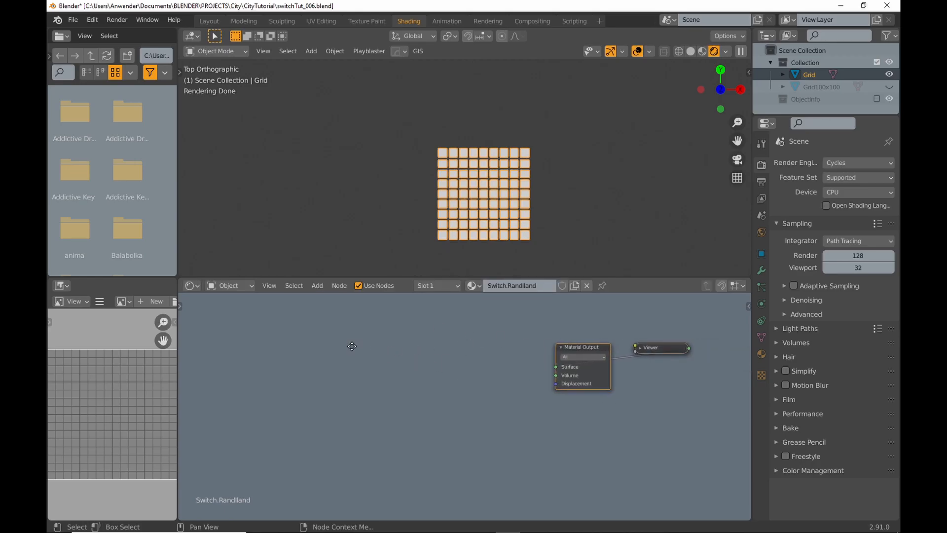
# Add a Geometry node and a MixRGB into the Viewer with Color1 green, Color2 red, Fac 1.0.
pyautogui.click(316, 285)
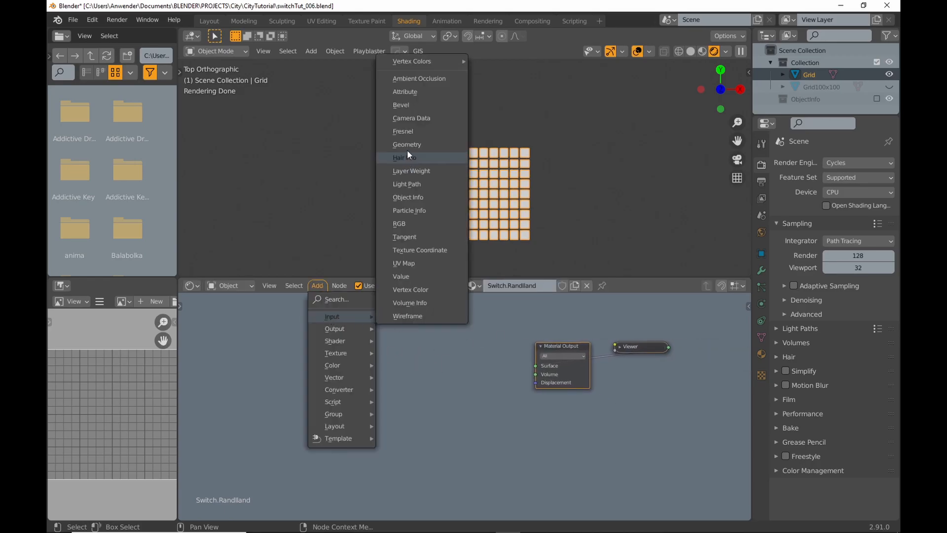
pyautogui.click(407, 144)
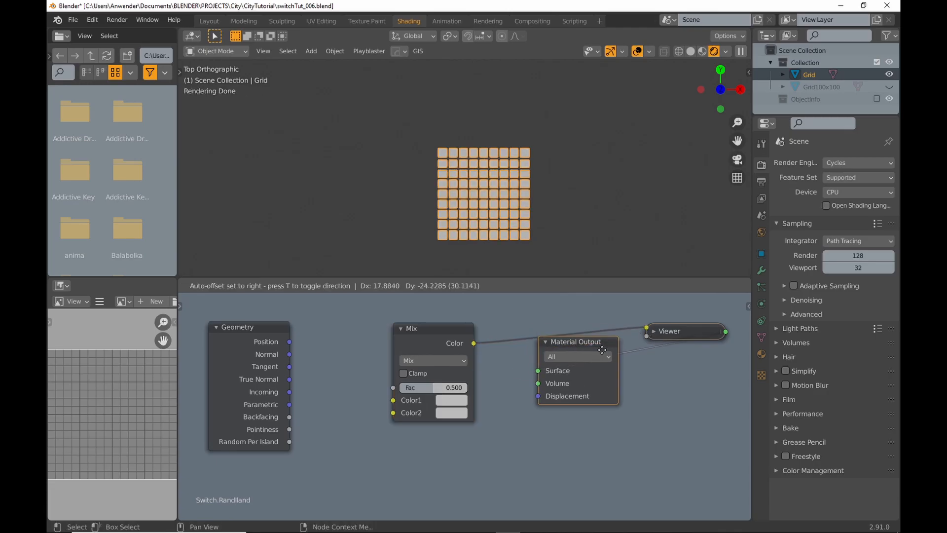
pyautogui.click(450, 399)
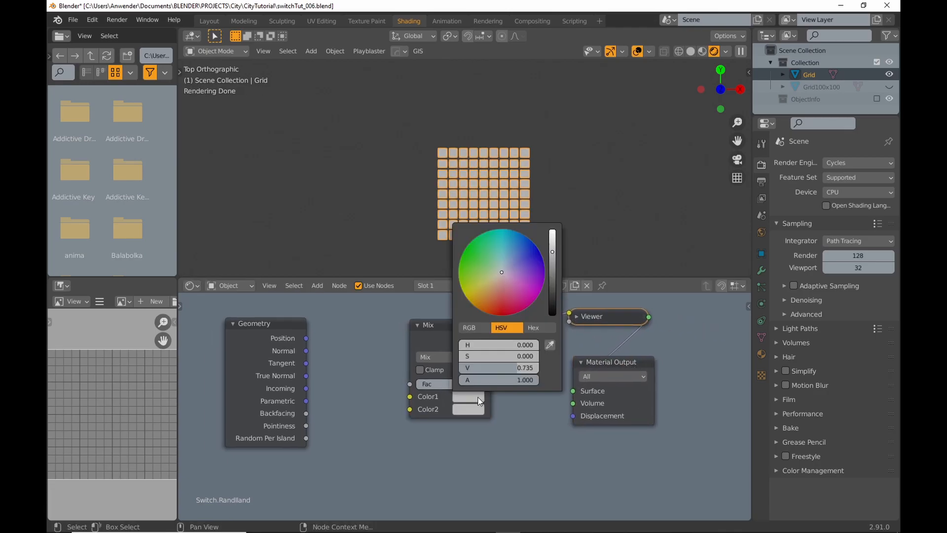
pyautogui.click(468, 244)
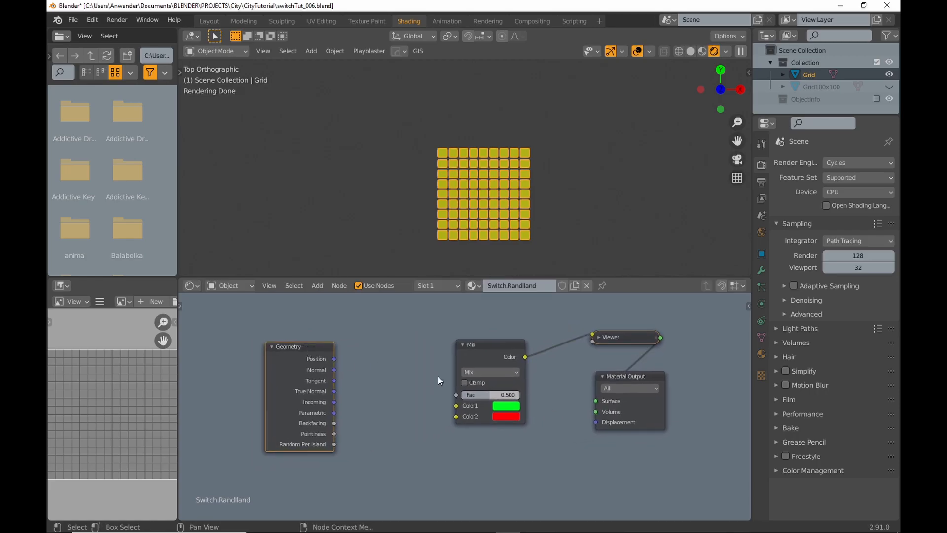
pyautogui.moveTo(487, 395)
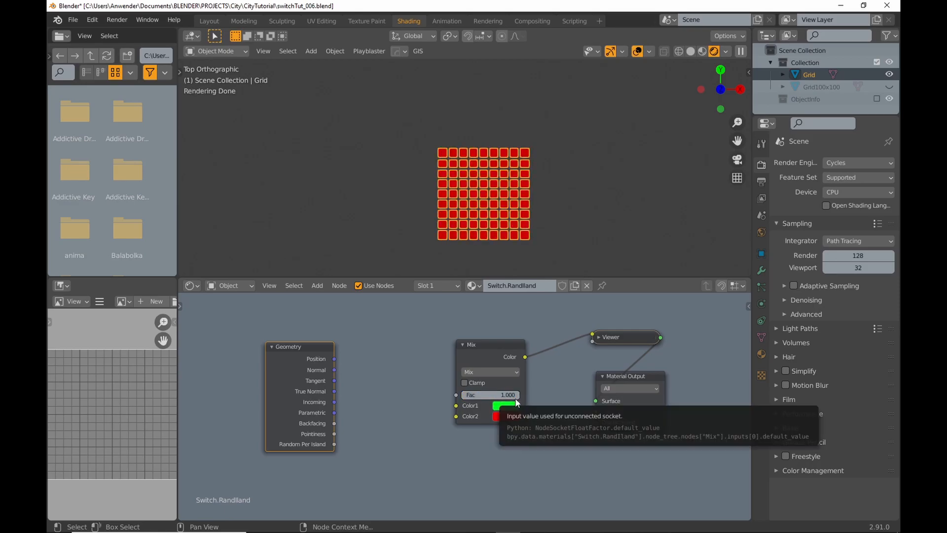
pyautogui.moveTo(360, 328)
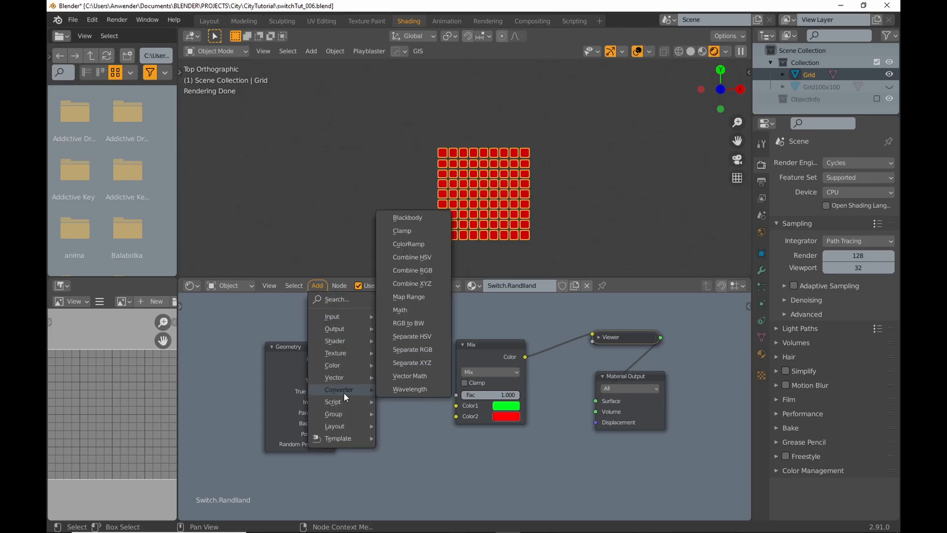
# Chain Random Per Island through a clamped Map Range (To Max 2) and a Snap math node into the Mix Fac.
pyautogui.click(399, 309)
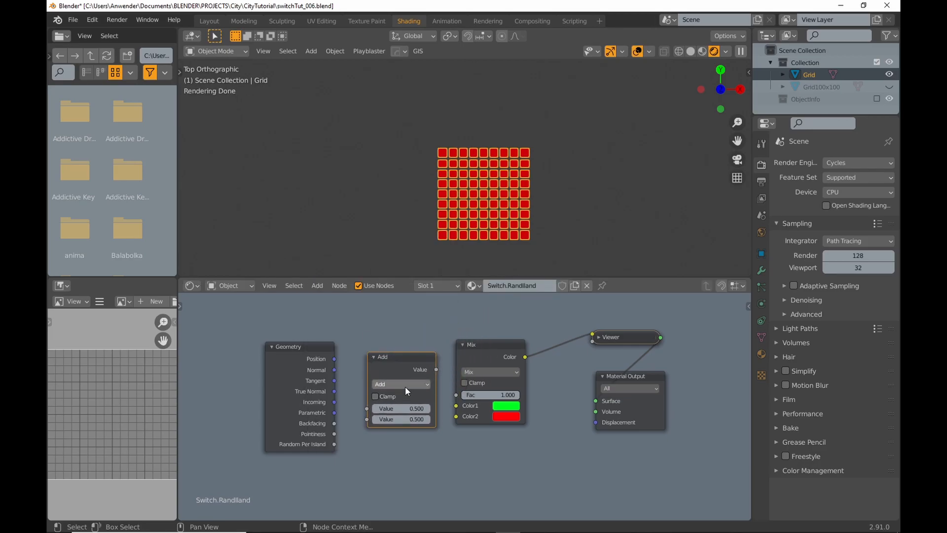
pyautogui.click(401, 384)
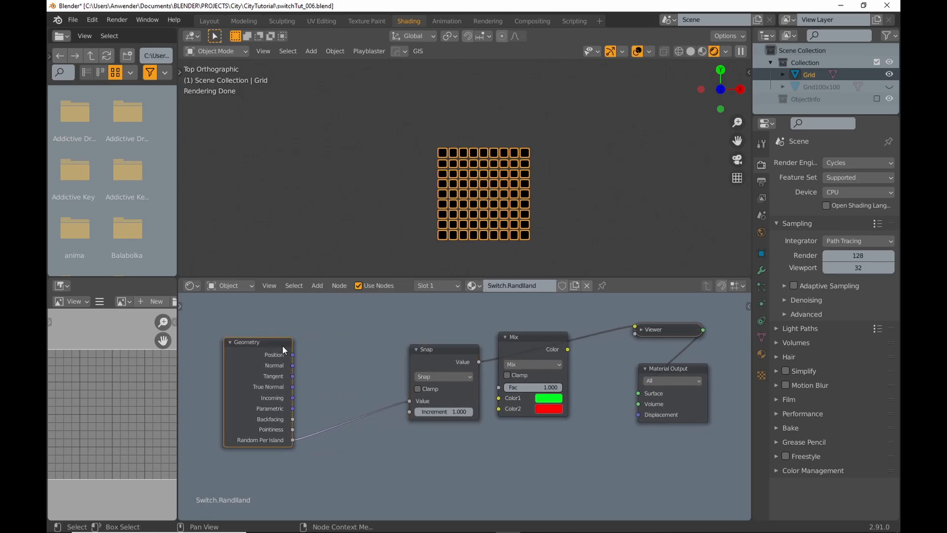
pyautogui.click(317, 286)
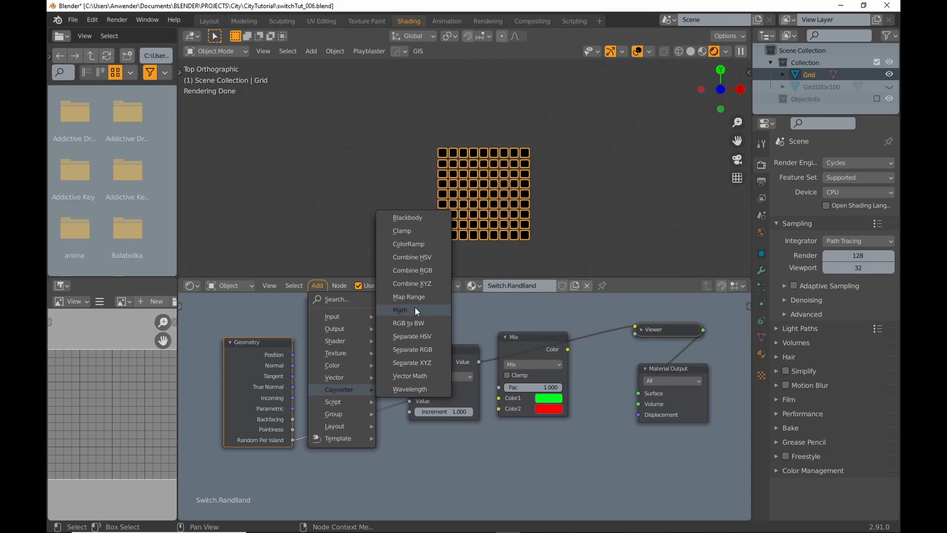
pyautogui.click(408, 297)
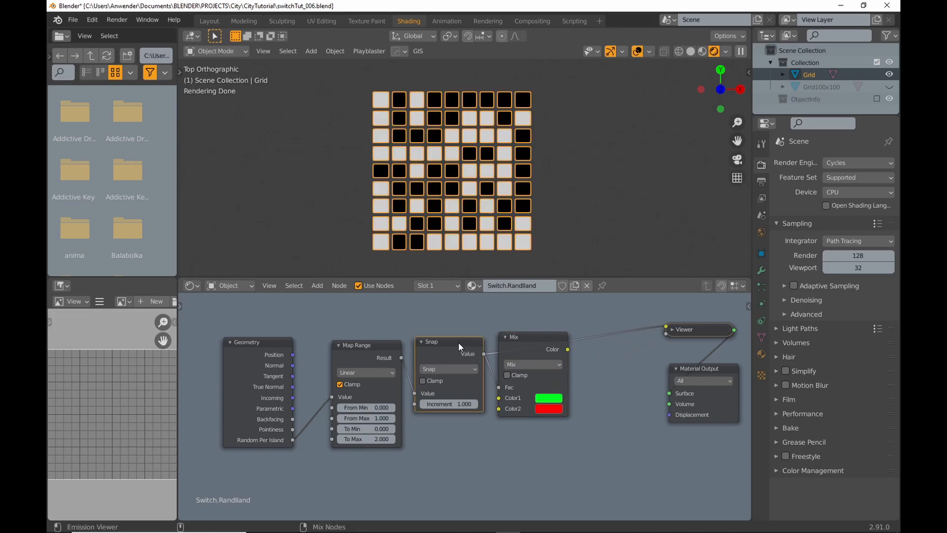
# Add a blue Mix and a Subtract 1.0 node after Snap, raising Map Range To Max to 3.
pyautogui.click(515, 336)
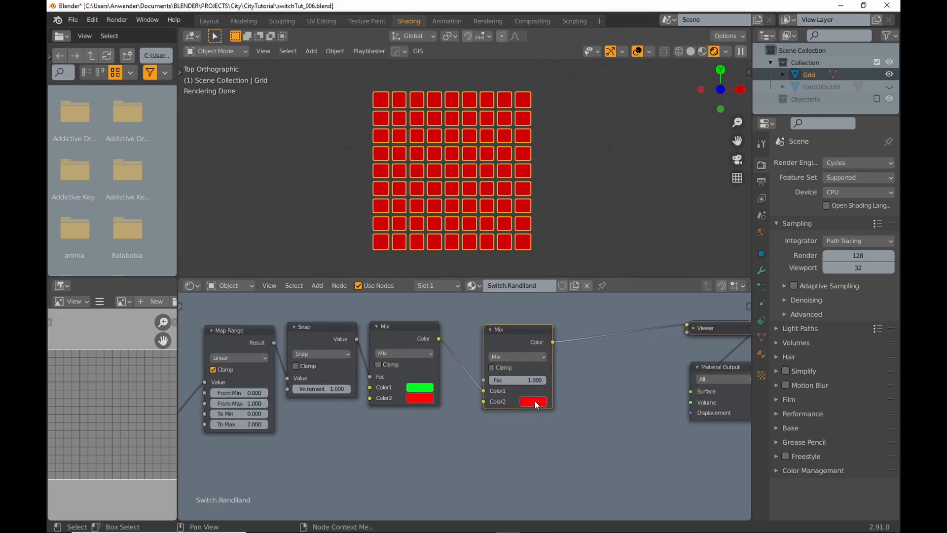
pyautogui.click(532, 402)
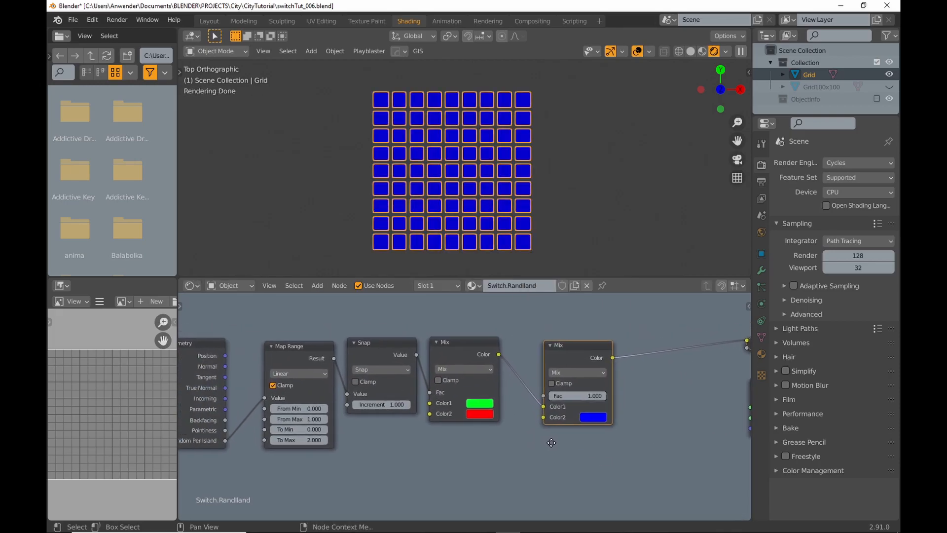
pyautogui.click(317, 285)
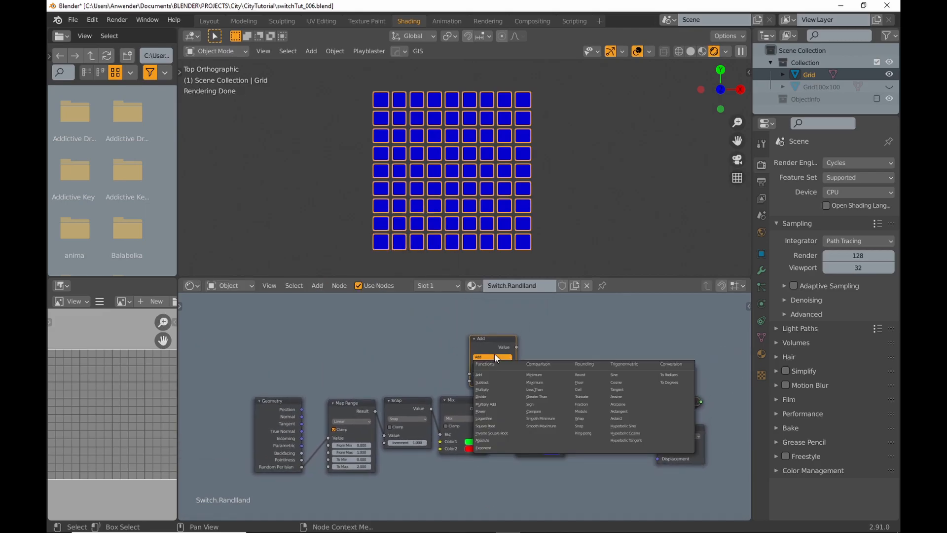
pyautogui.click(481, 381)
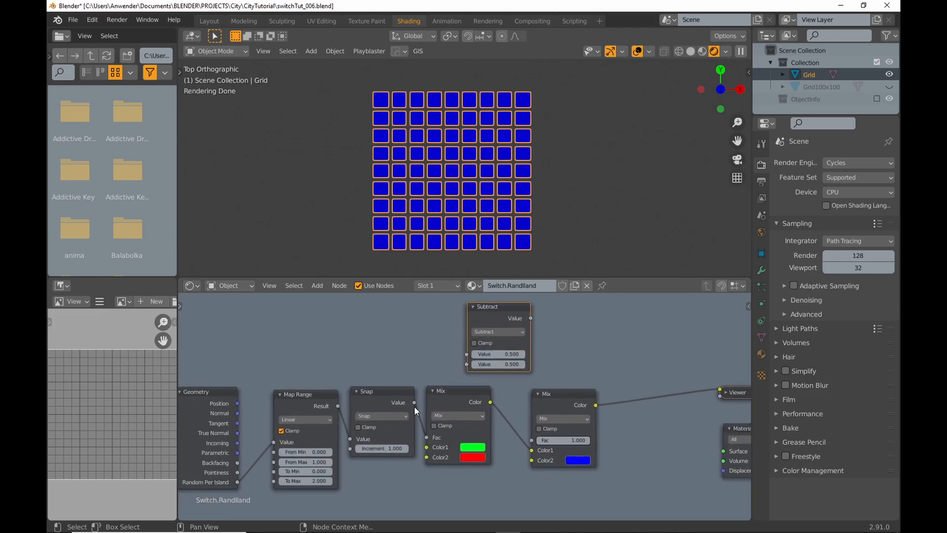
pyautogui.click(497, 364)
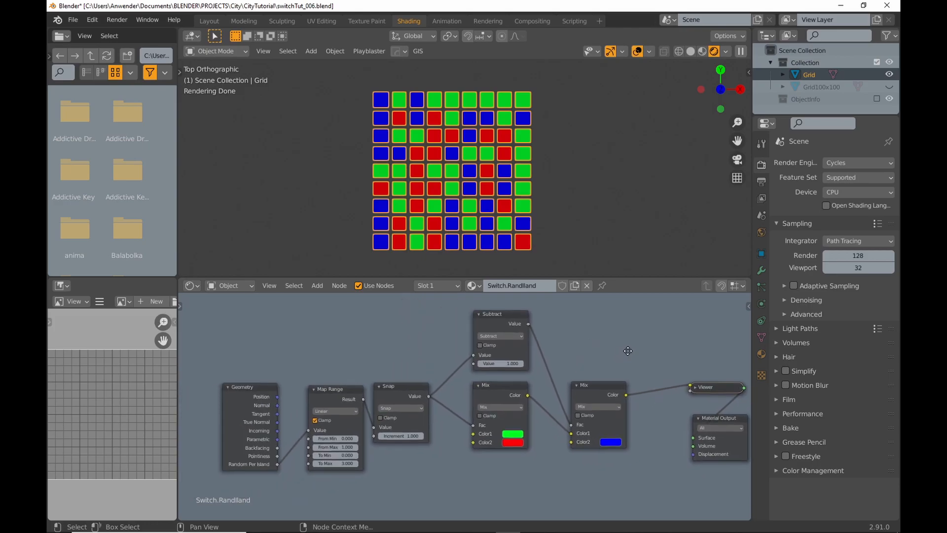
pyautogui.moveTo(622, 359)
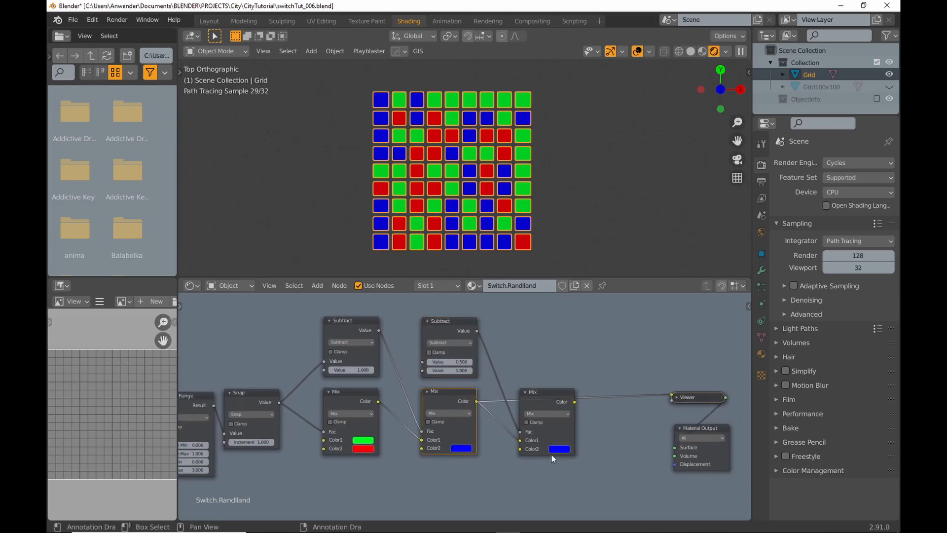
# Set the duplicated third Mix node's Color2 to magenta for a fourth random colour.
pyautogui.click(558, 448)
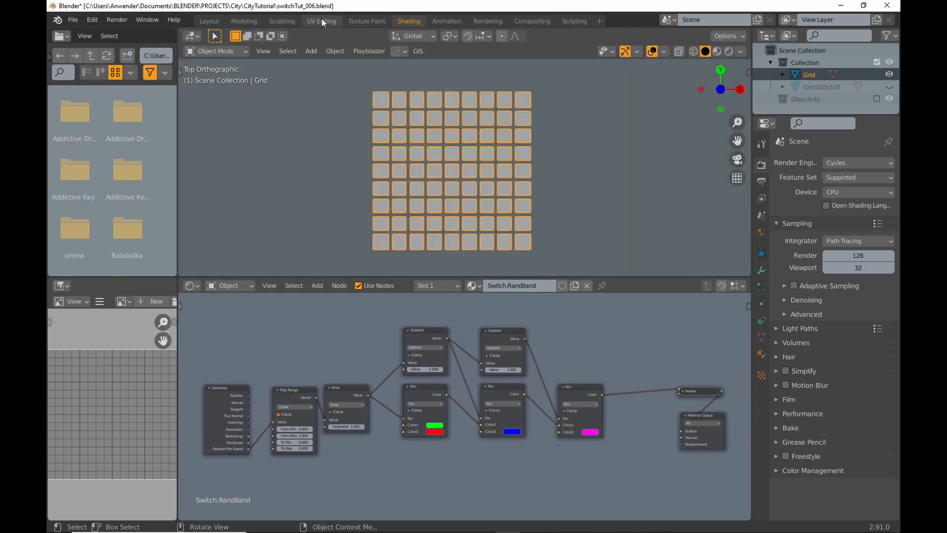
# In UV Editing reset all faces' UVs to fill 0–1, then return to the Shading workspace.
pyautogui.click(321, 21)
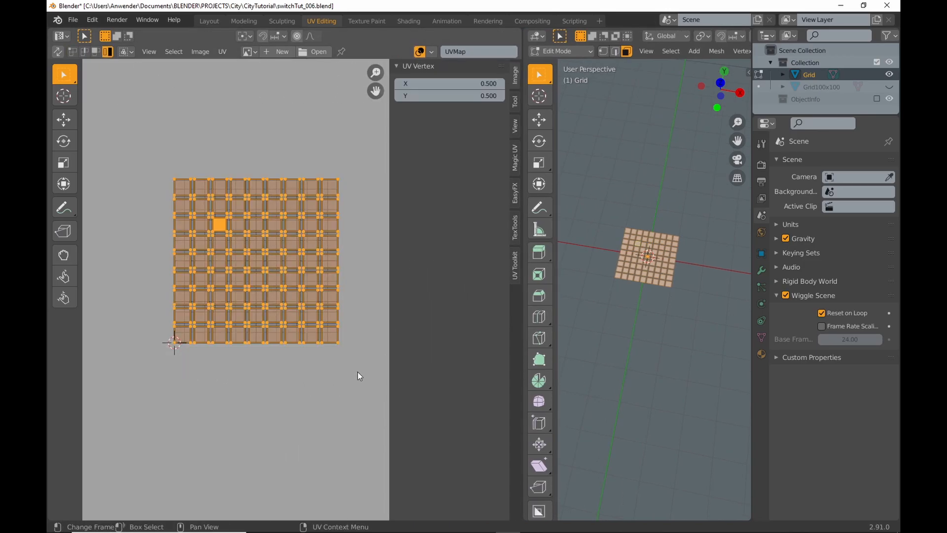
pyautogui.click(514, 224)
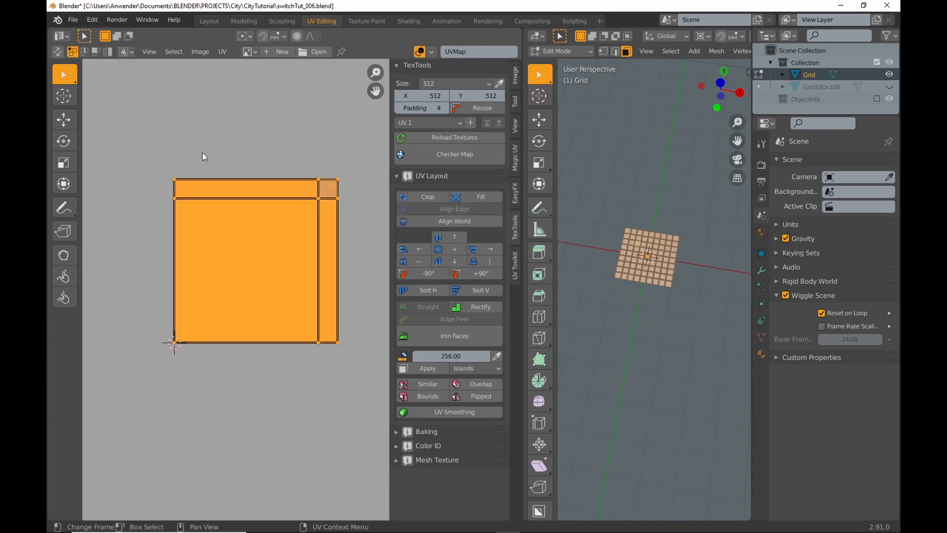
pyautogui.click(438, 236)
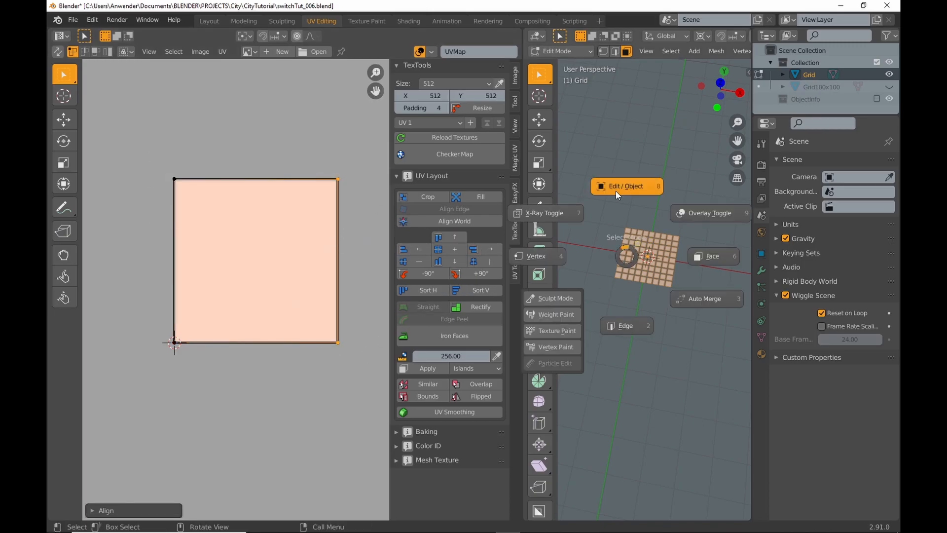
pyautogui.click(408, 20)
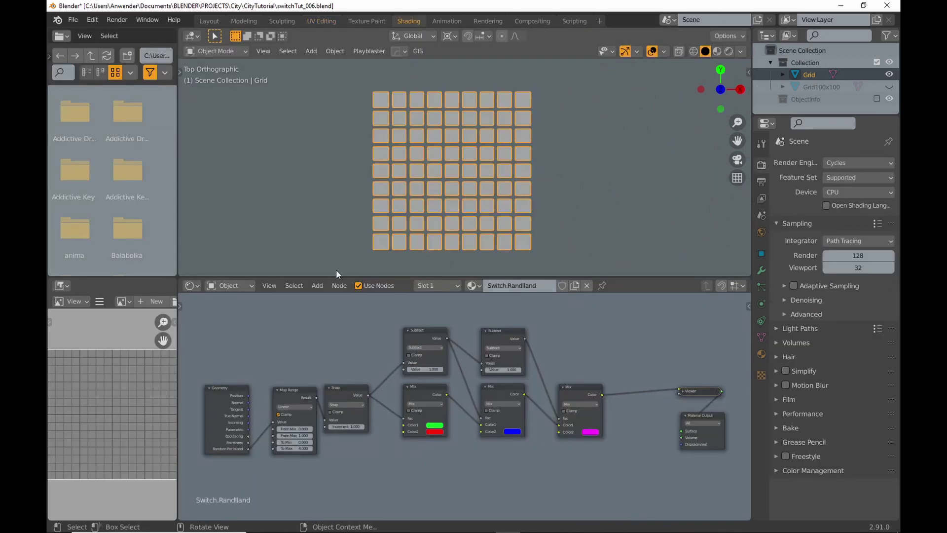
pyautogui.moveTo(729, 64)
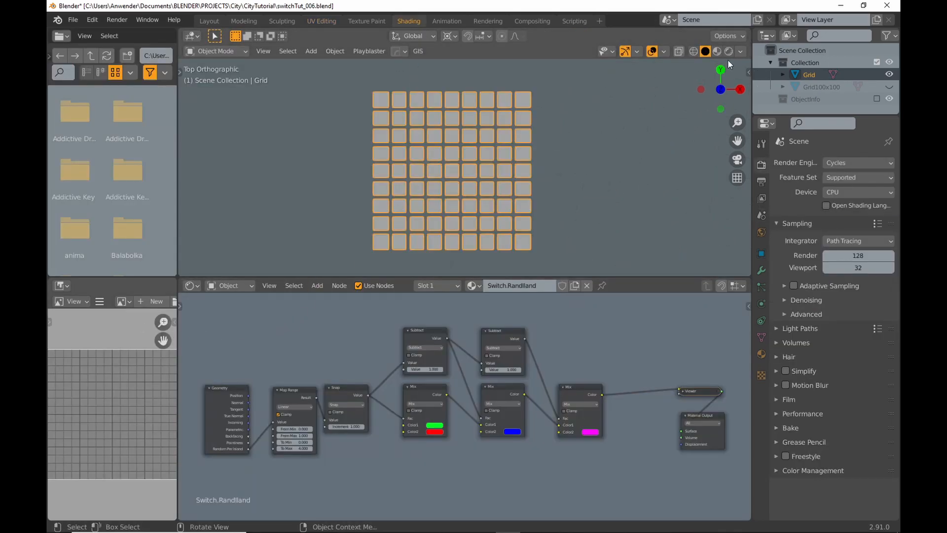
# Enable Rendered shading and drag A1.jpg into the shader as an Image Texture node.
pyautogui.click(122, 301)
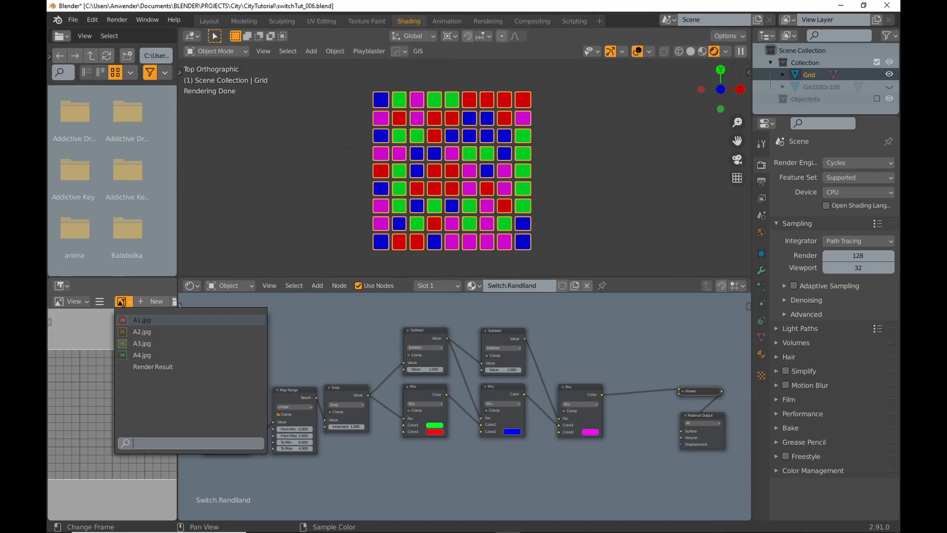
pyautogui.click(141, 320)
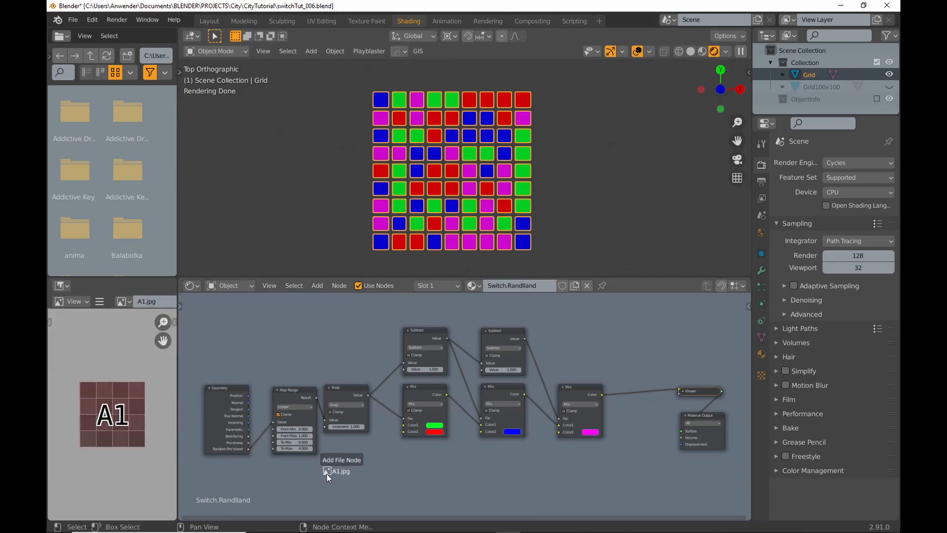
pyautogui.click(340, 471)
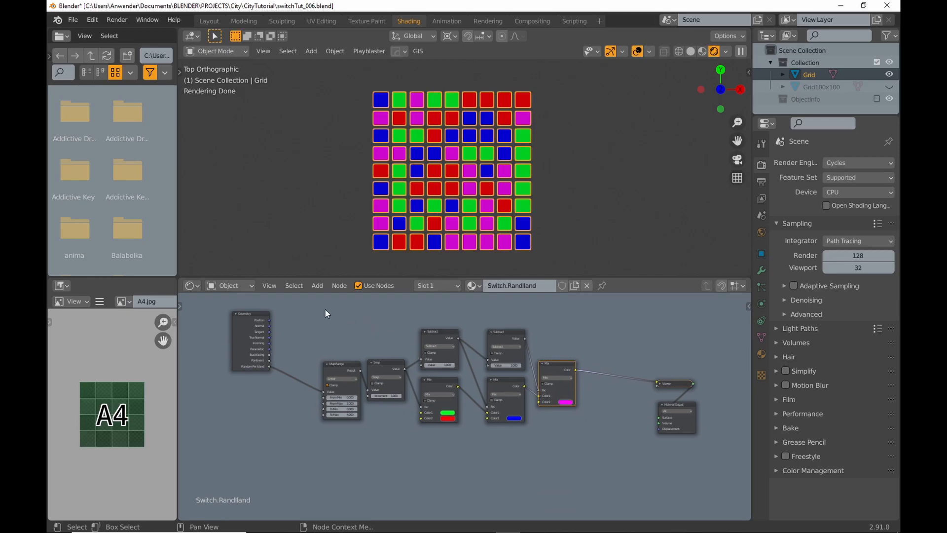
# Group the Map Range, Snap, Subtract and Mix nodes with exposed Value and Color inputs.
pyautogui.click(339, 285)
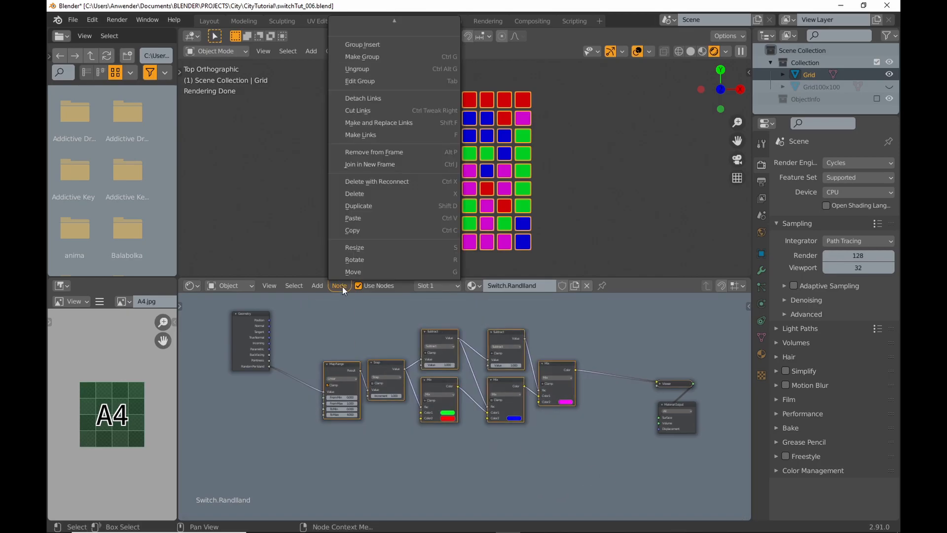
pyautogui.moveTo(362, 56)
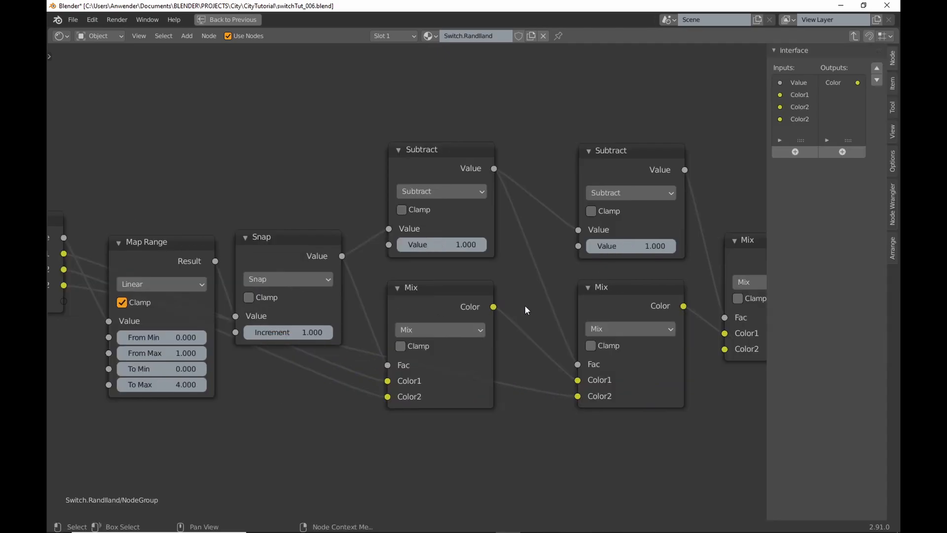
pyautogui.click(799, 119)
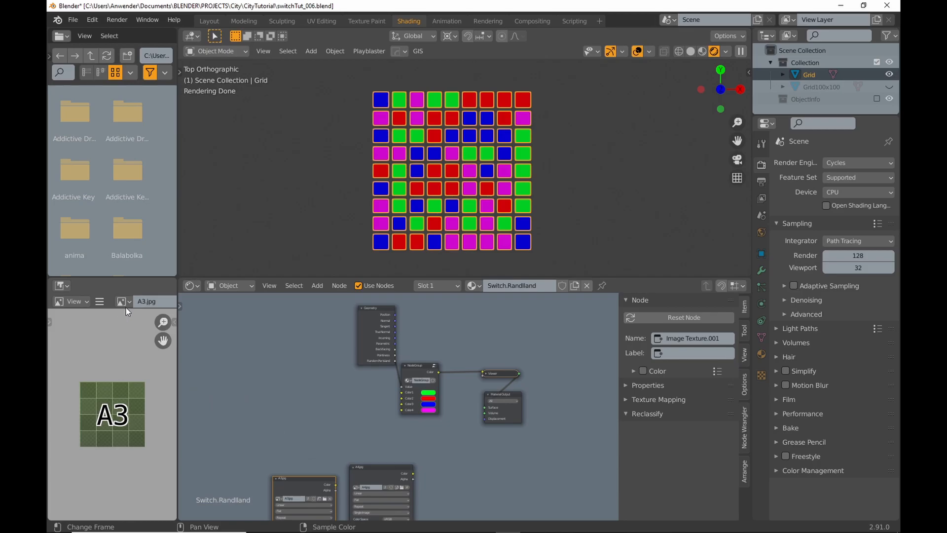
# Preview image A1 in the image viewer and check the grid showing random A1–A4 tiles.
pyautogui.click(122, 301)
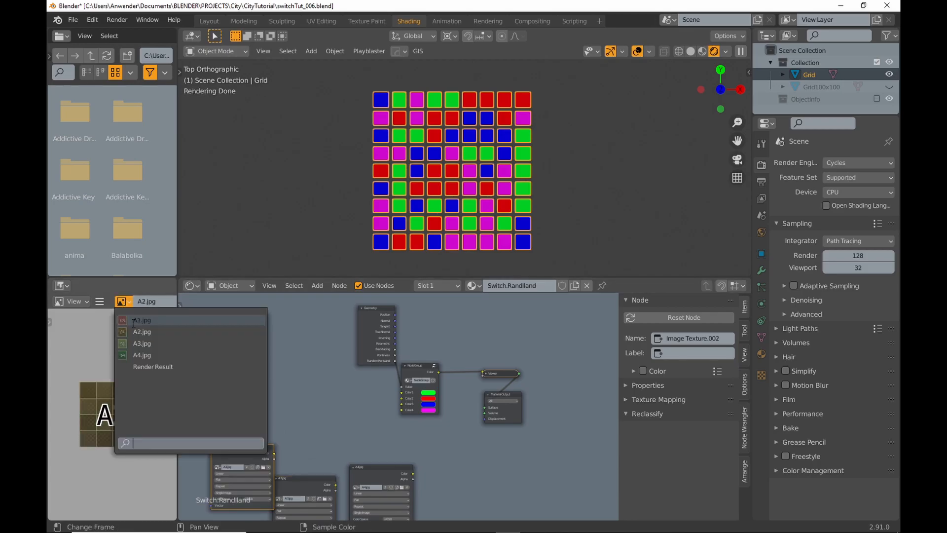
pyautogui.click(142, 320)
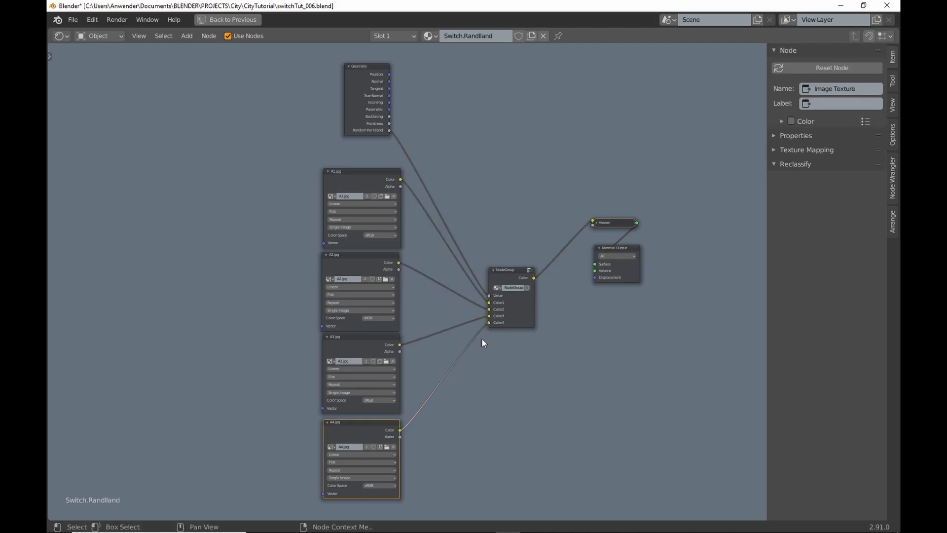
pyautogui.click(408, 21)
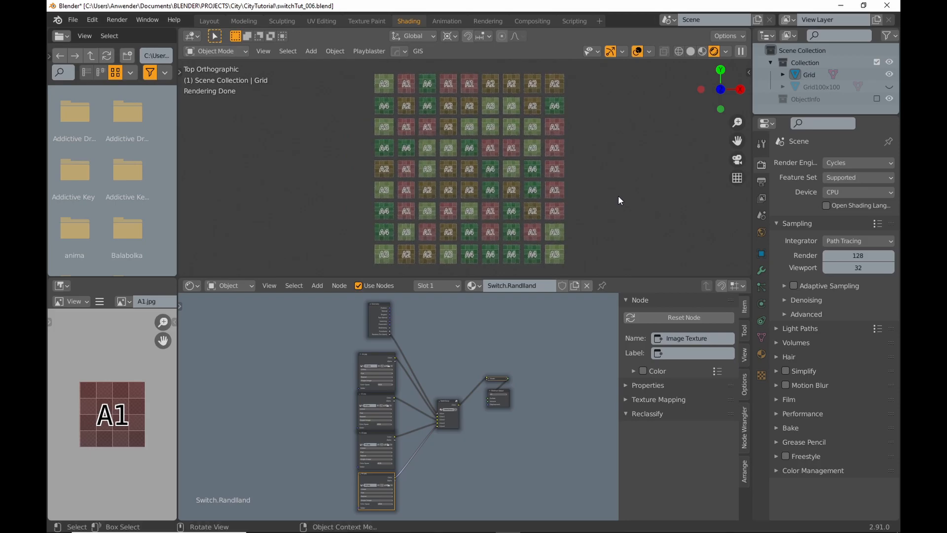
pyautogui.moveTo(562, 380)
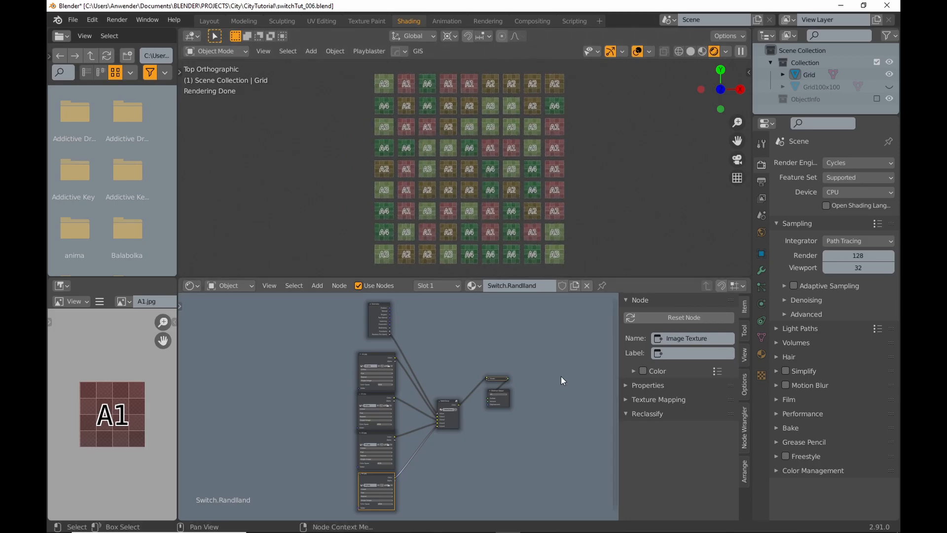
# Switch to Eevee, add an Object Info node and separate the grid by loose parts.
pyautogui.click(858, 163)
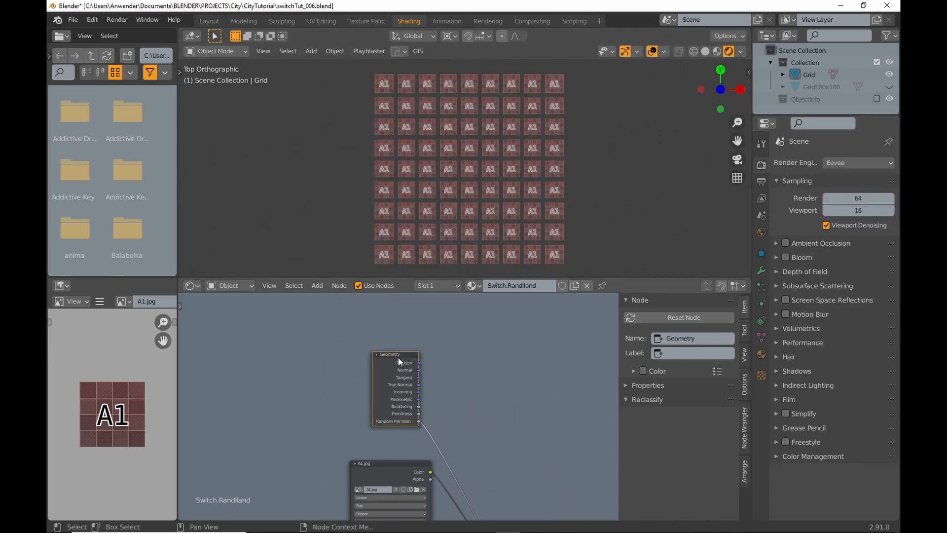
pyautogui.click(317, 285)
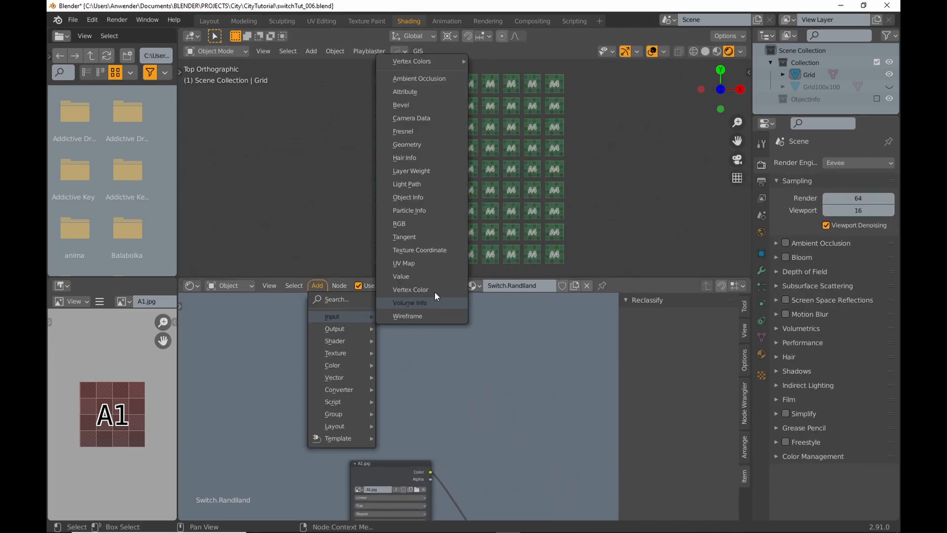
pyautogui.click(408, 198)
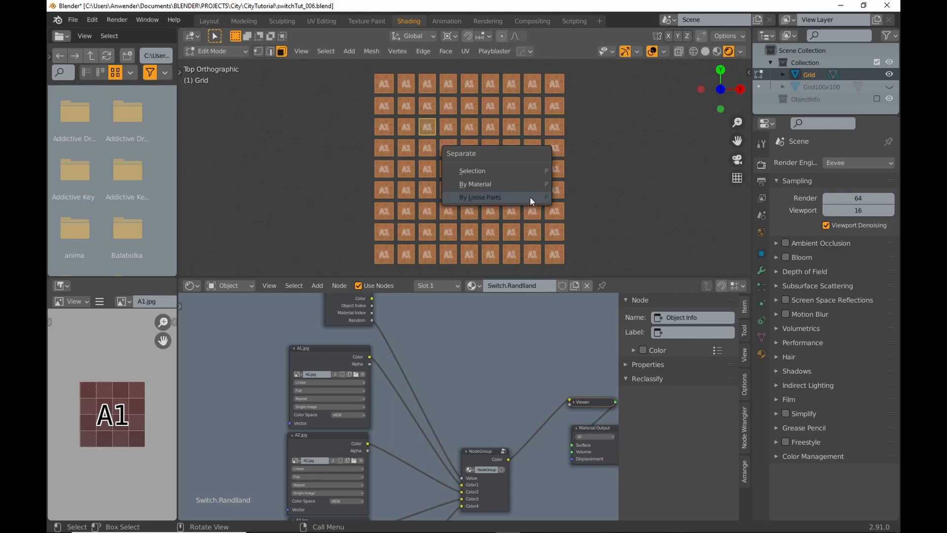
pyautogui.click(480, 197)
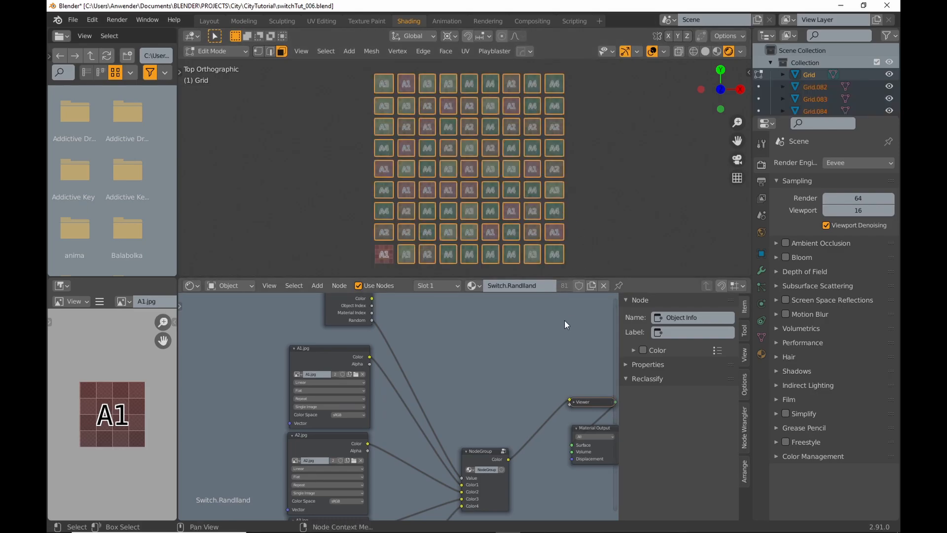